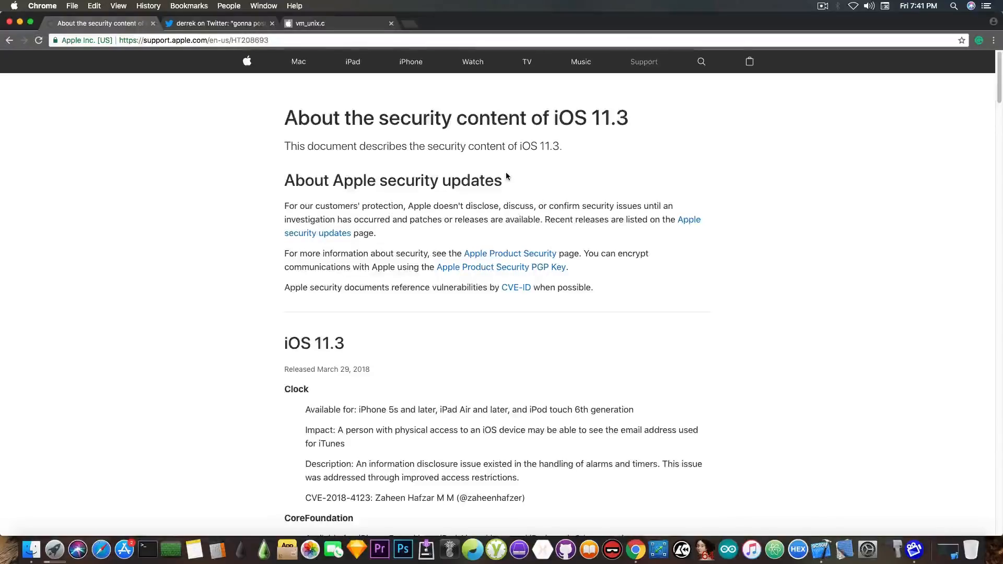
Scroll the iOS 11.3 security notes to the Kernel section and highlight its first two entries
{"action": "scroll", "scroll_direction": "down", "scroll_amount": 3}
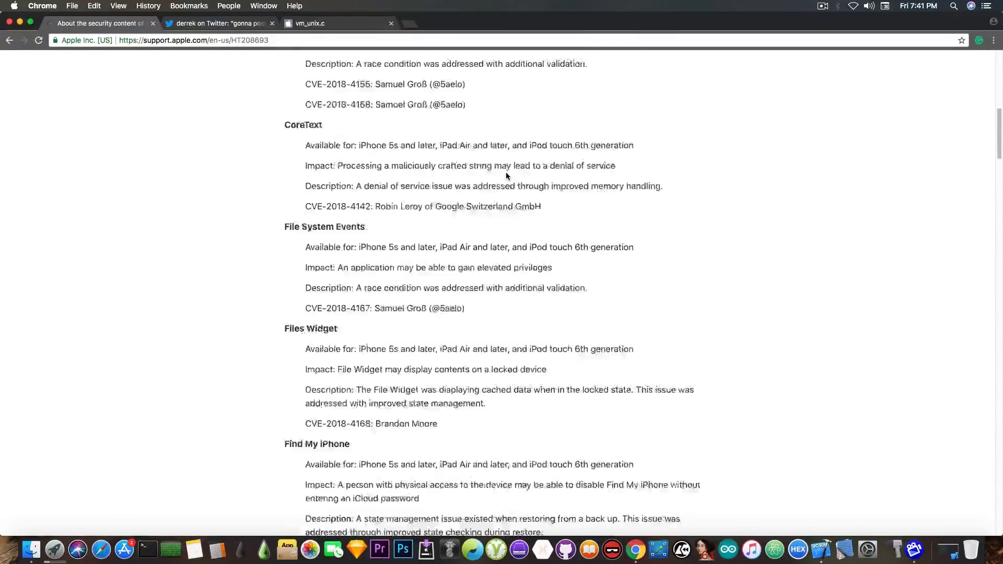
{"action": "scroll", "scroll_direction": "down", "scroll_amount": 3}
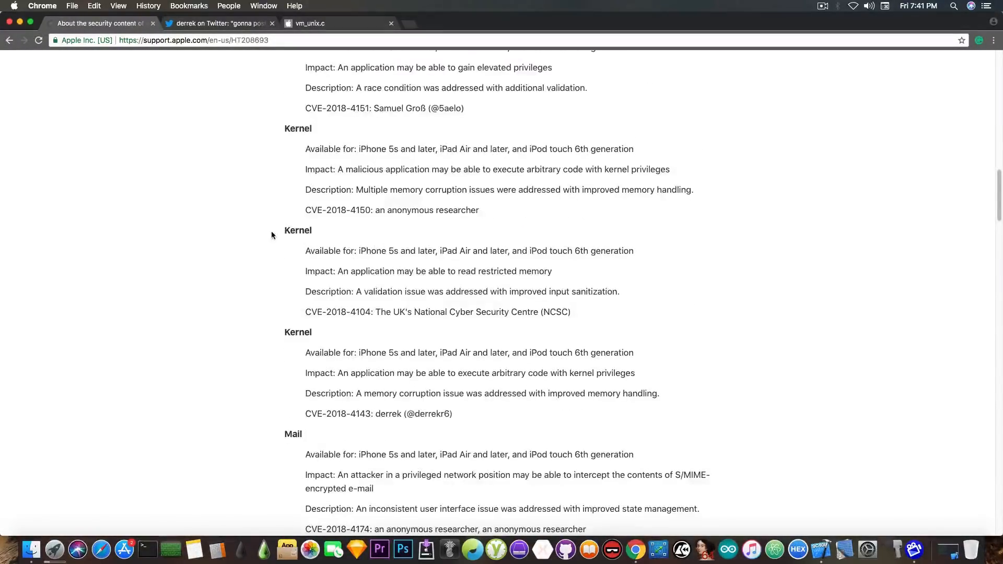
{"action": "left_click_drag", "start_coordinate": [284, 128], "coordinate": [313, 332]}
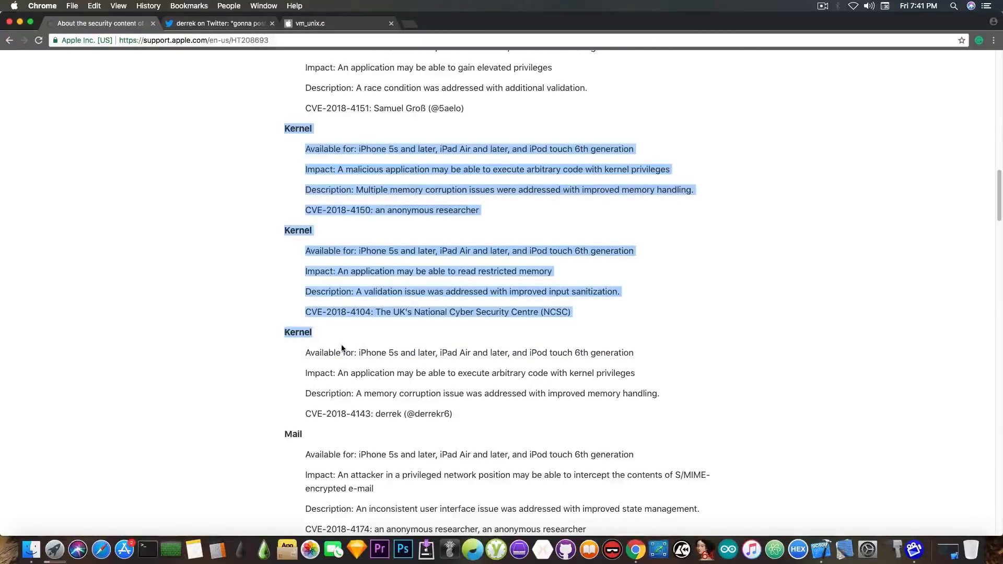
{"action": "left_click", "coordinate": [204, 309]}
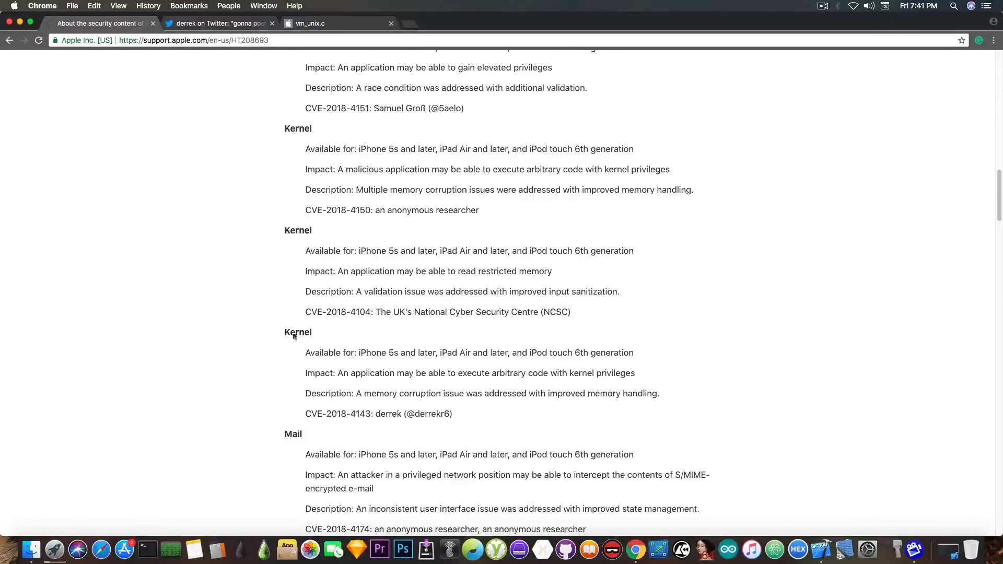
Follow the CVE-2018-4143 reference to the related Twitter thread
{"action": "double_click", "coordinate": [389, 413]}
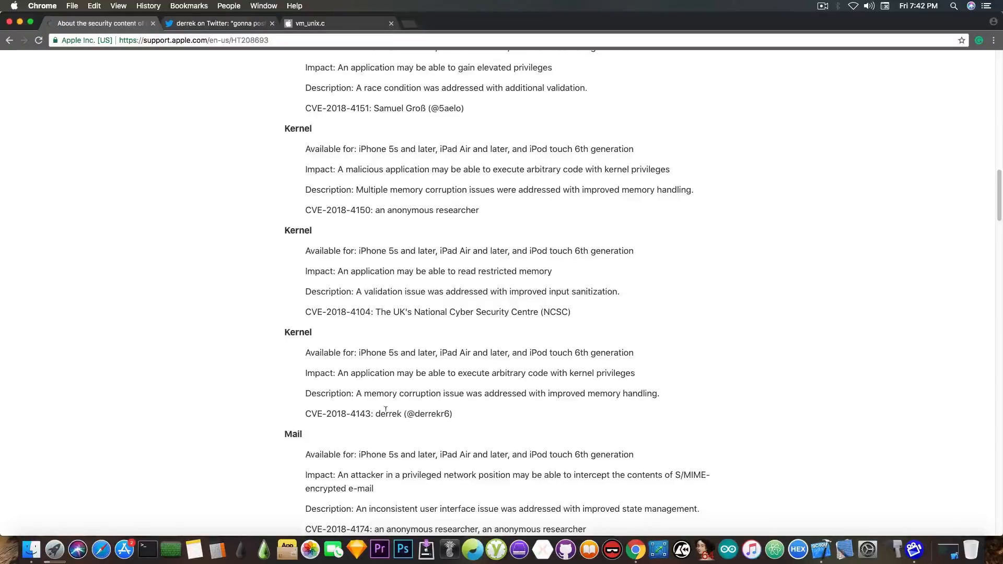
{"action": "left_click", "coordinate": [217, 23]}
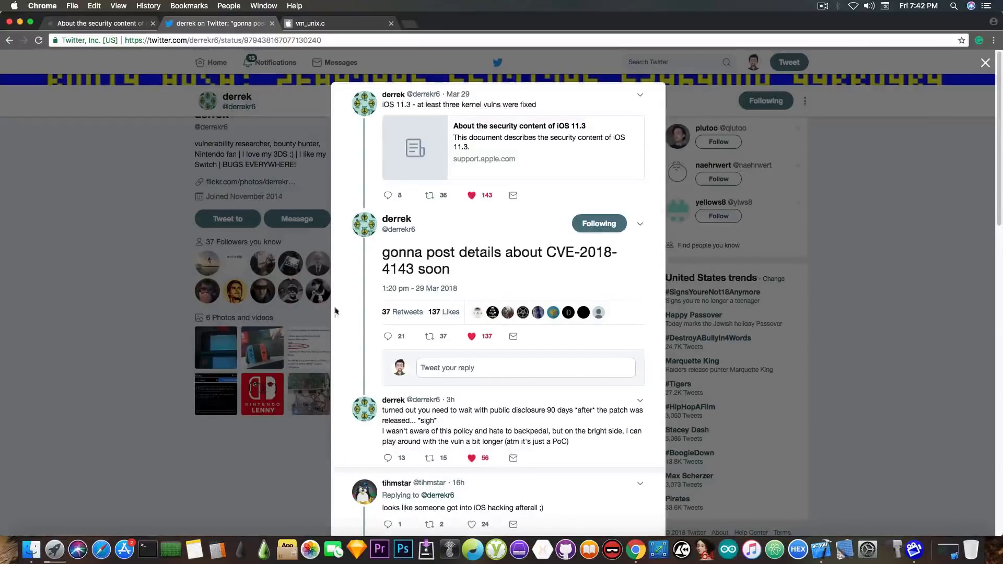
Open derrek's reply about waiting 90 days after the patch before disclosure
{"action": "scroll", "scroll_direction": "down", "scroll_amount": 3}
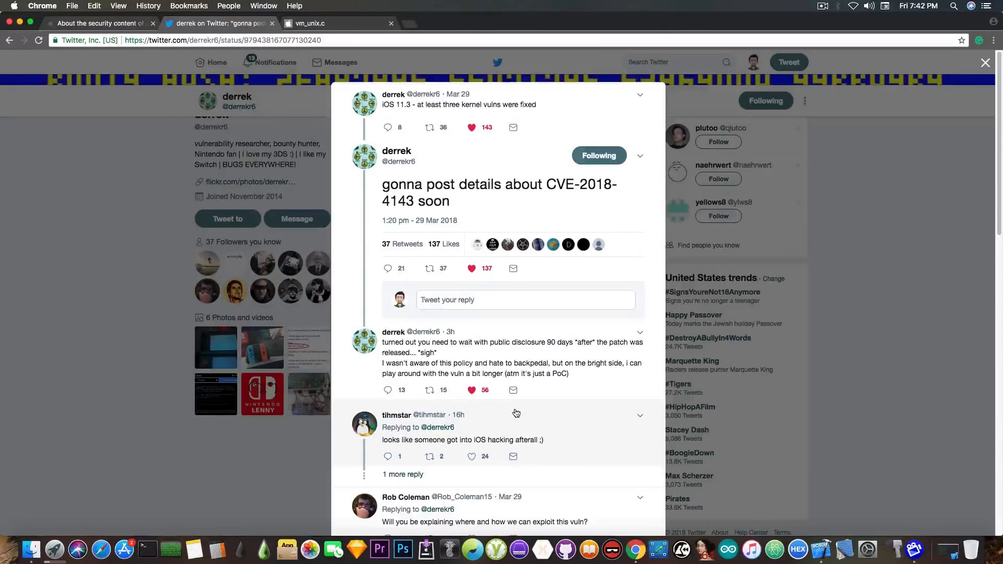
{"action": "left_click", "coordinate": [506, 352]}
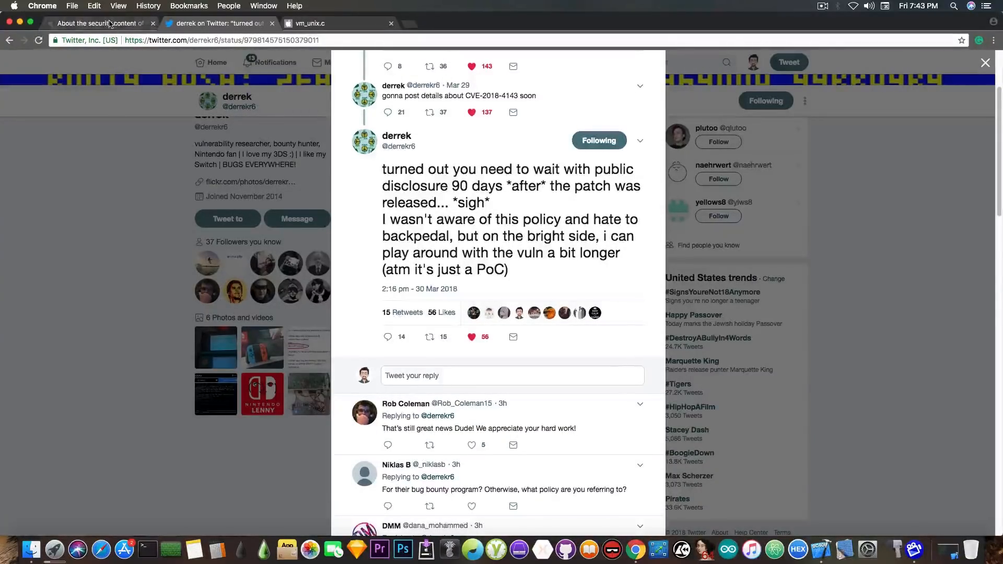
{"action": "mouse_move", "coordinate": [96, 23]}
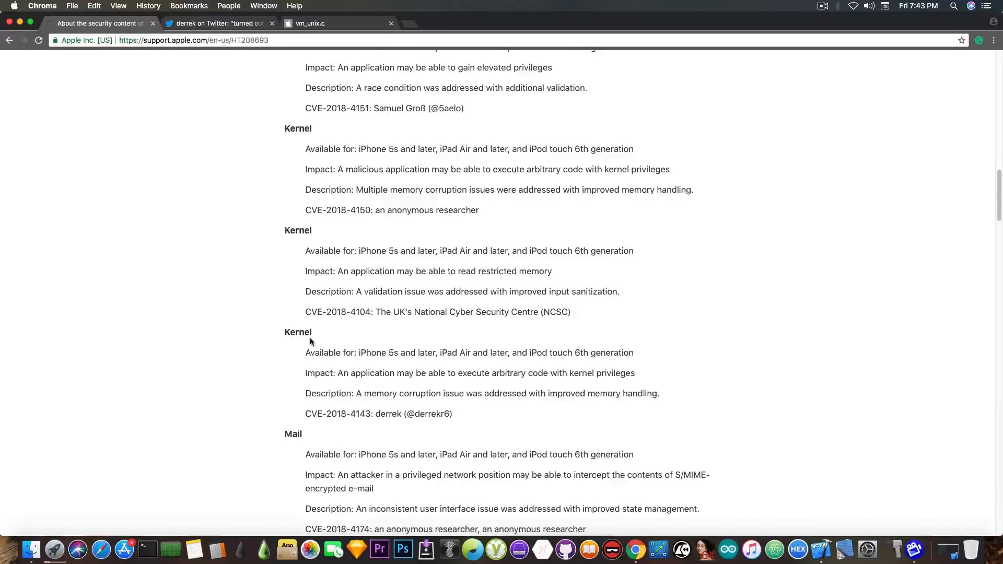
{"action": "mouse_move", "coordinate": [281, 260]}
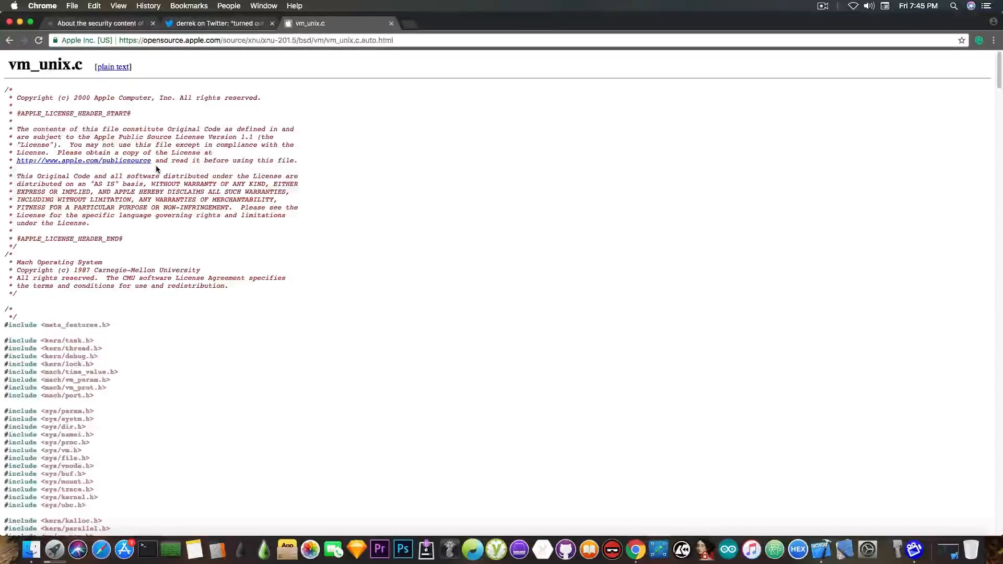
Scroll vm_unix.c past the includes down to the sysctl declarations
{"action": "scroll", "scroll_direction": "down", "scroll_amount": 3}
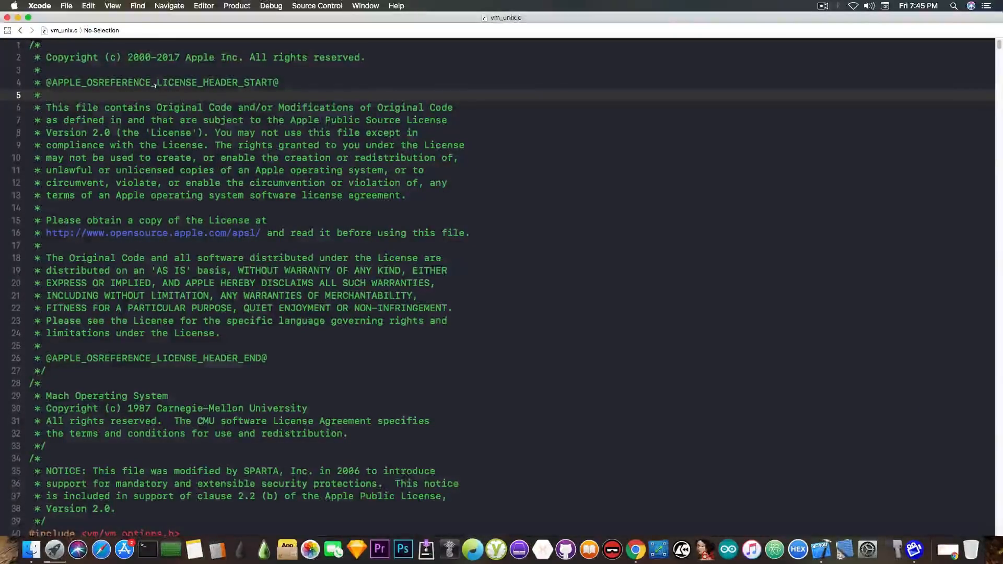
{"action": "scroll", "scroll_direction": "down", "scroll_amount": 3}
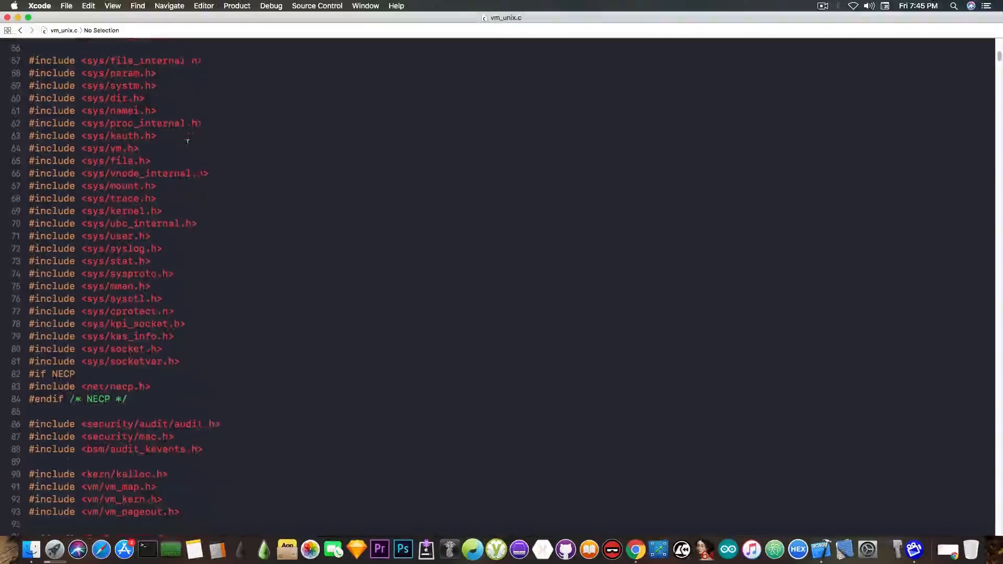
{"action": "scroll", "scroll_direction": "down", "scroll_amount": 3}
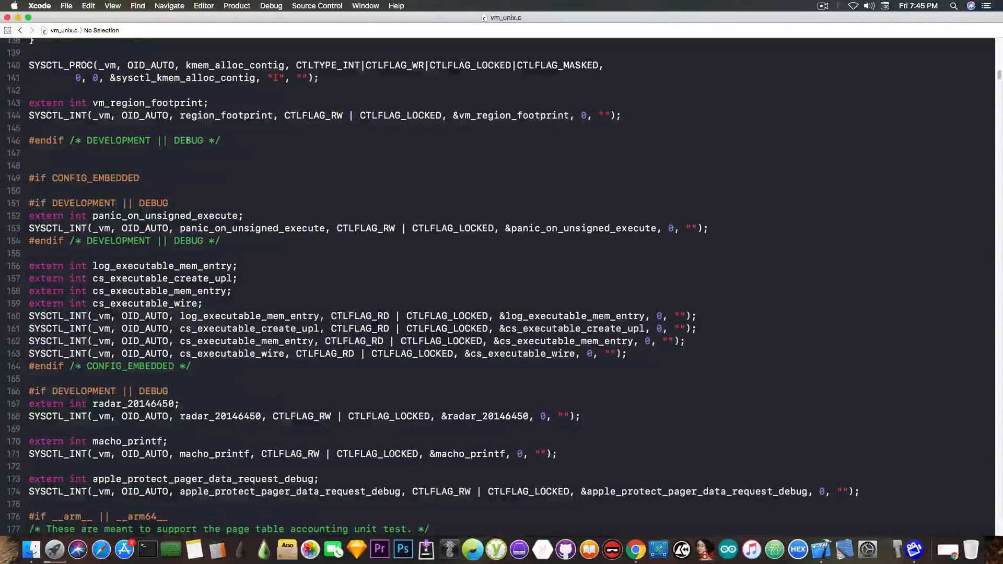
Search vm_unix.c for task_for_pid and step through the first matches in task_for_pid_posix_check
{"action": "key", "text": "cmd+f"}
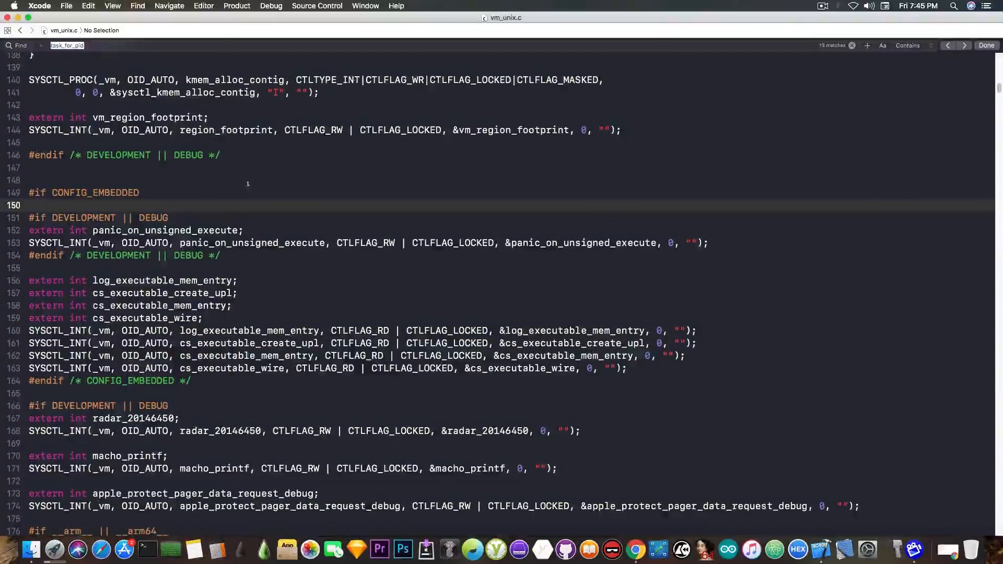
{"action": "left_click", "coordinate": [963, 44]}
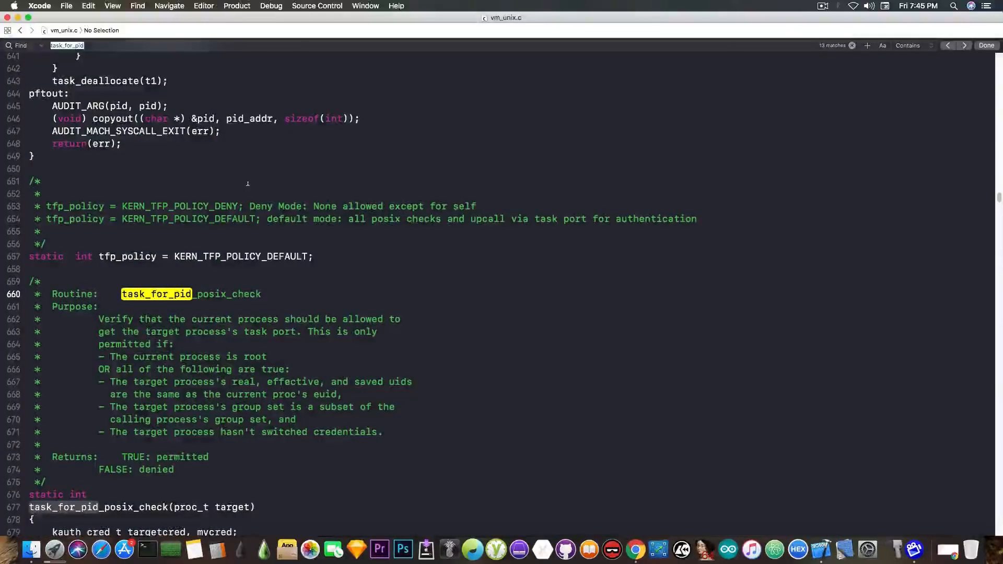
{"action": "left_click", "coordinate": [964, 45]}
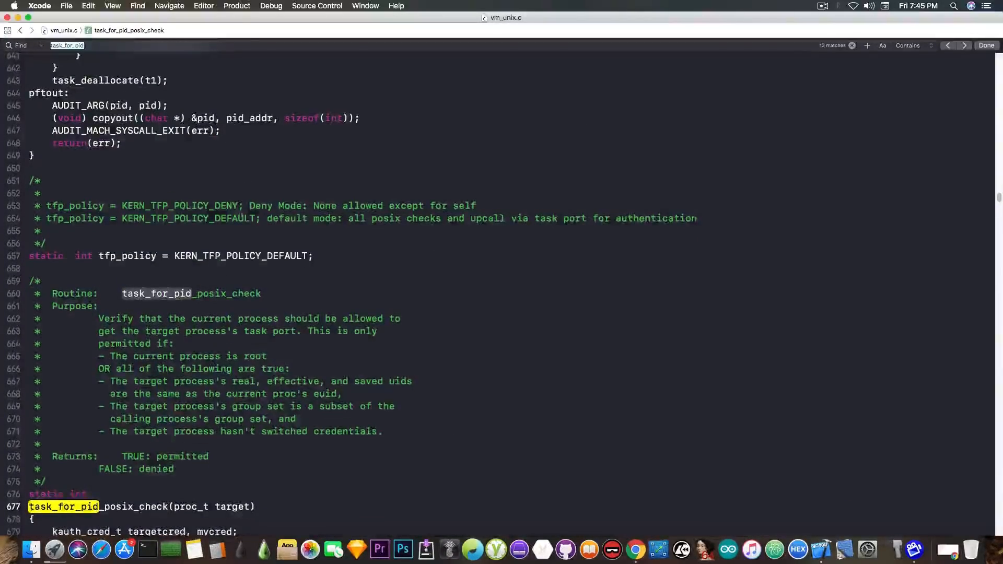
{"action": "left_click", "coordinate": [948, 45]}
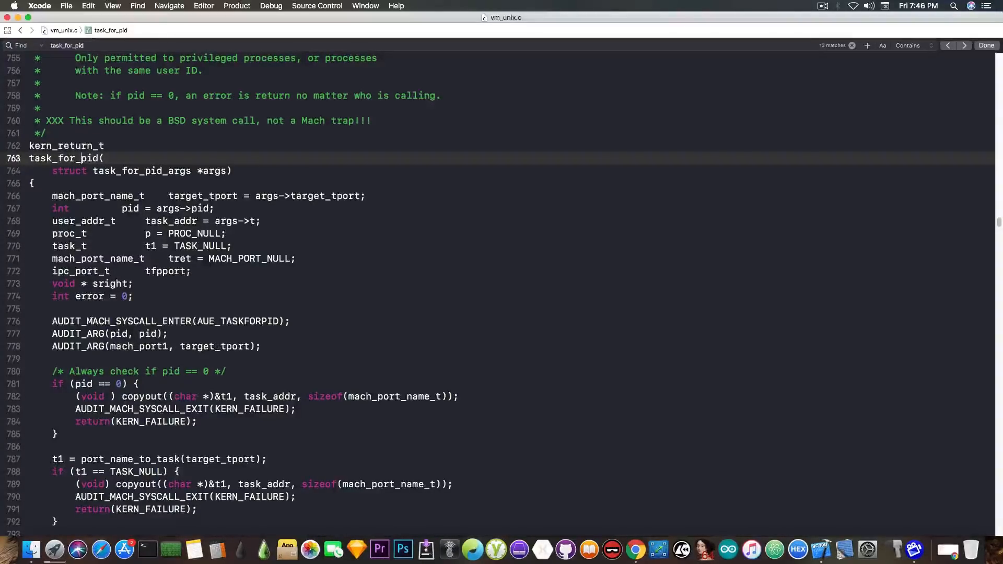
Scroll task_for_pid to its 'Always check if pid == 0' KERN_FAILURE block
{"action": "scroll", "scroll_direction": "down", "scroll_amount": 3}
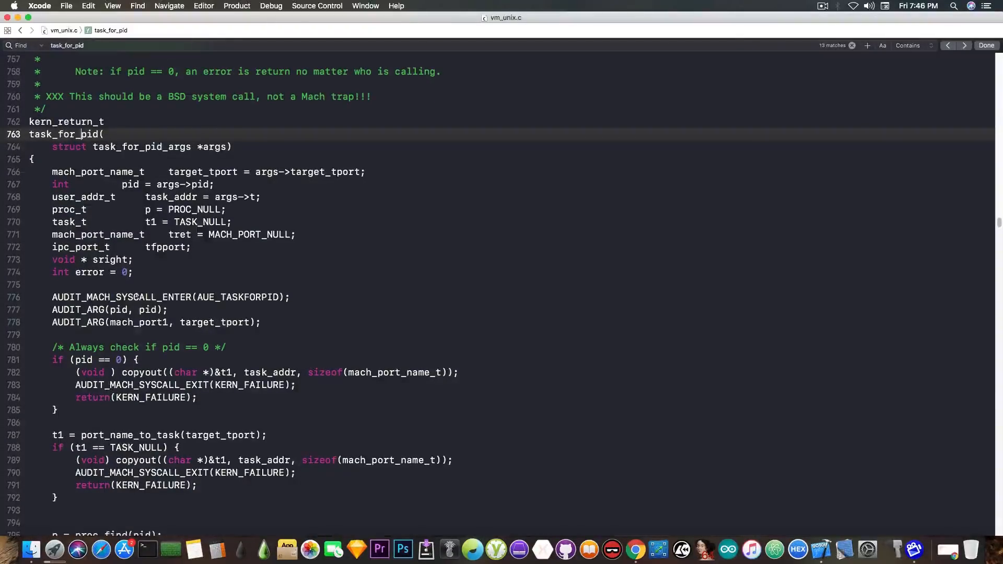
{"action": "scroll", "scroll_direction": "down", "scroll_amount": 3}
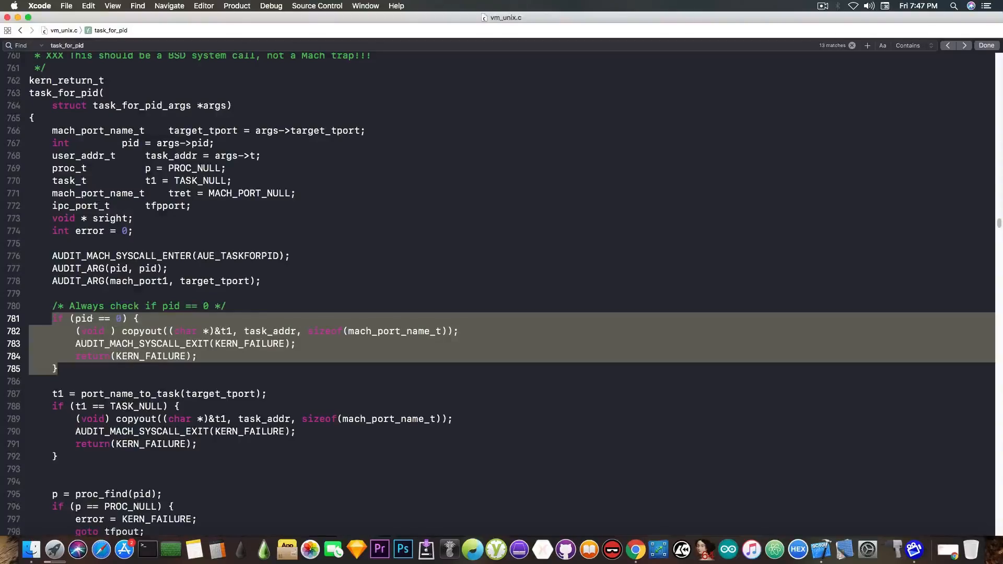
Clear the selection on the pid == 0 check block
{"action": "left_click", "coordinate": [181, 281]}
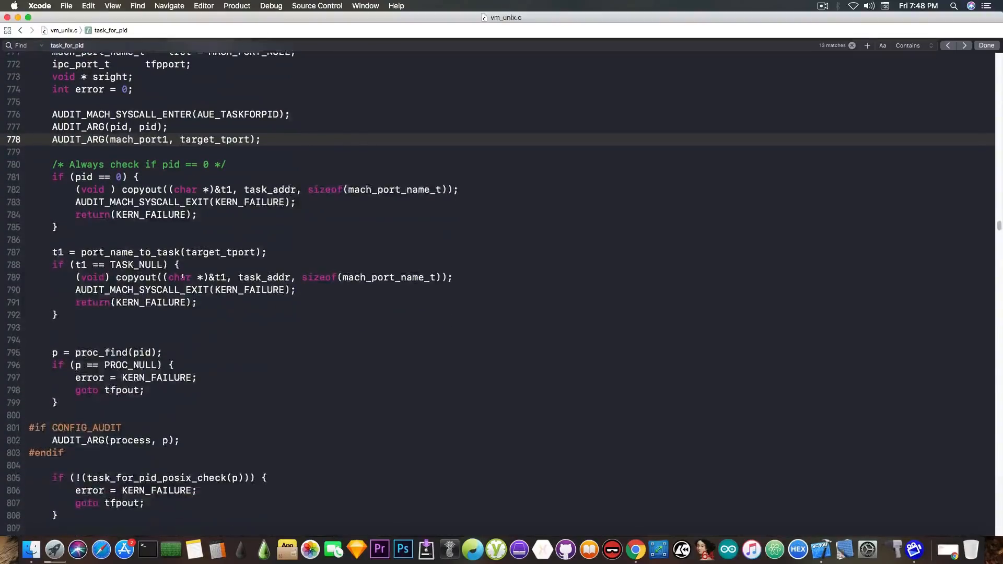
{"action": "scroll", "scroll_direction": "down", "scroll_amount": 3}
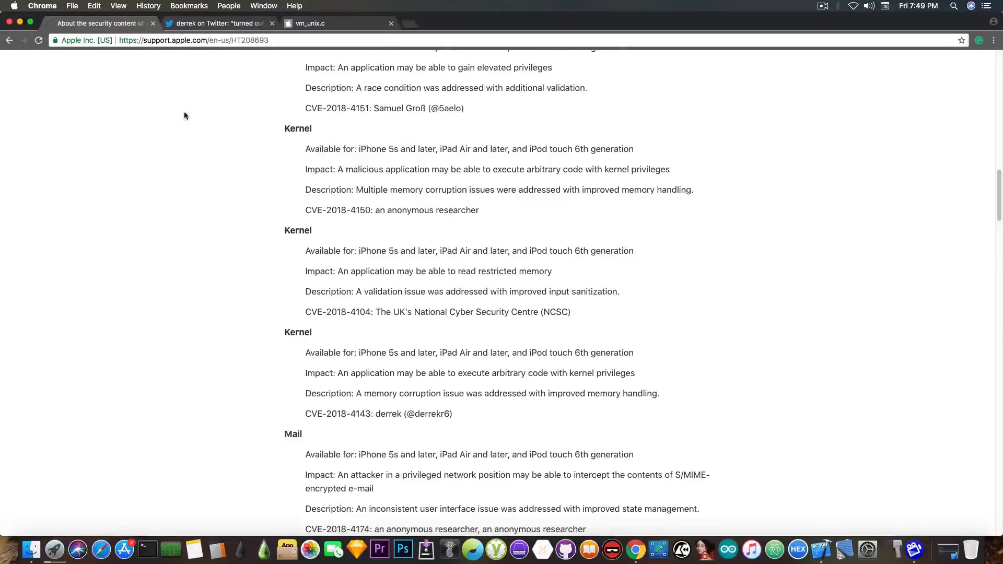
{"action": "mouse_move", "coordinate": [193, 108]}
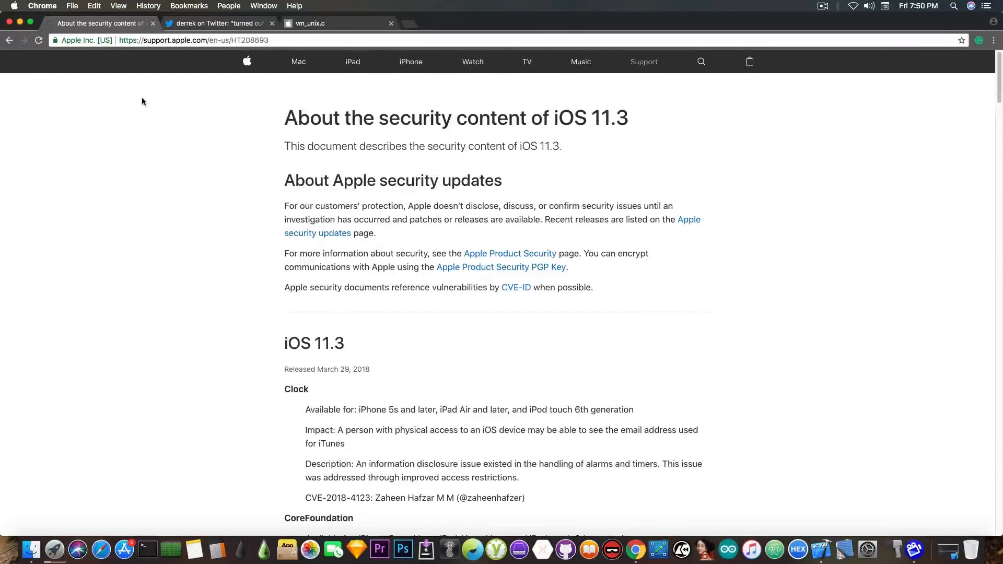
Scroll the iOS 11.3 security notes back down to the Kernel entries with CVE-2018-4143
{"action": "scroll", "scroll_direction": "down", "scroll_amount": 3}
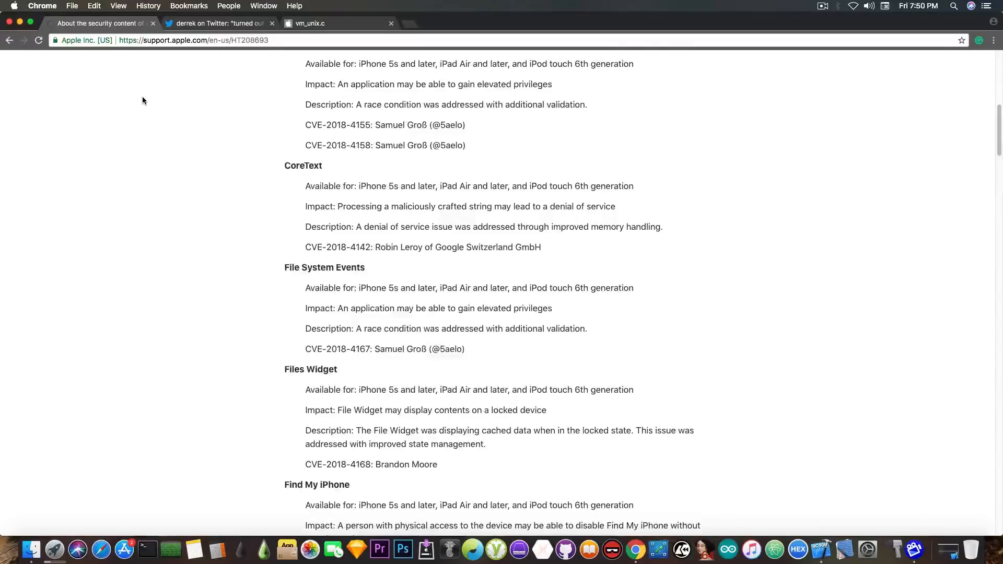
{"action": "scroll", "scroll_direction": "down", "scroll_amount": 3}
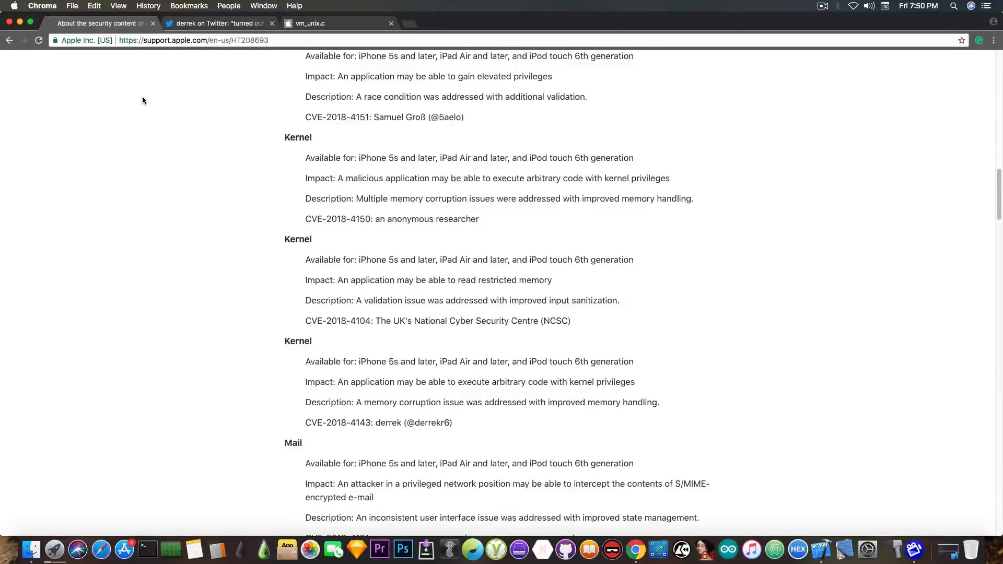